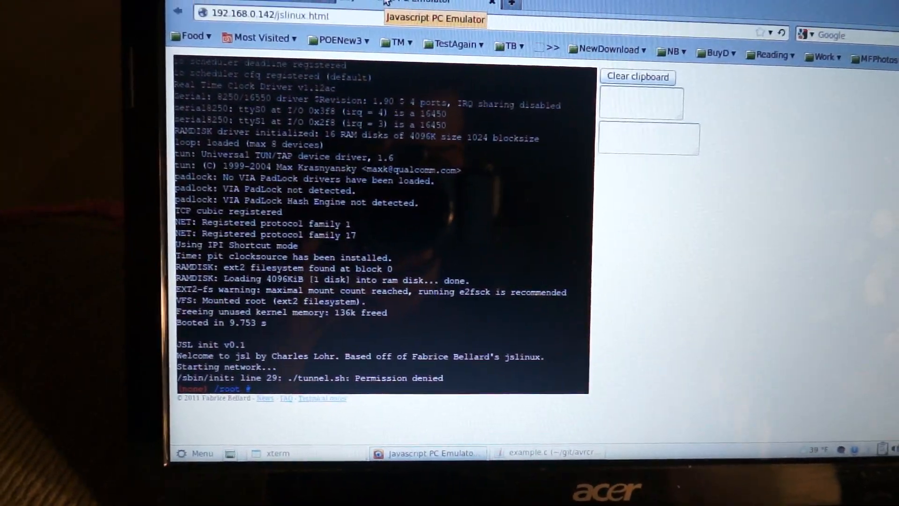
{"action": "type", "text": "ls"}
{"action": "type", "text": "cat h"}
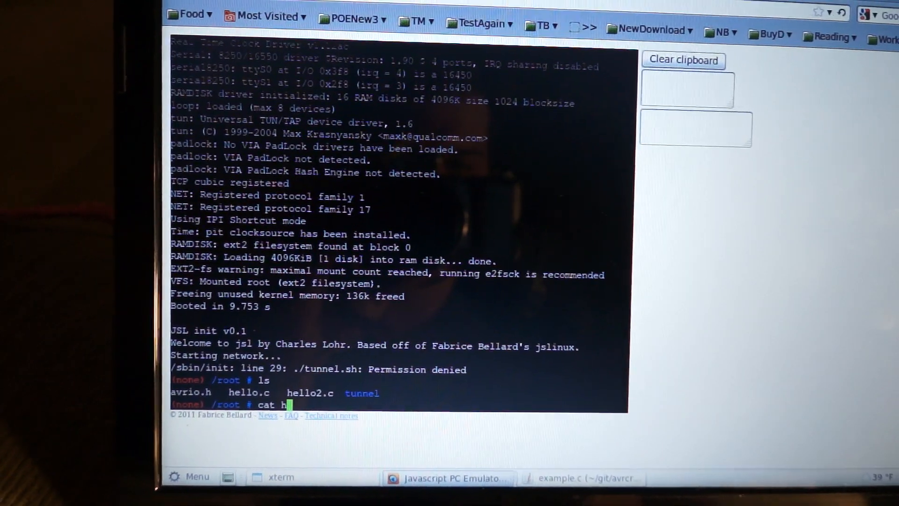
{"action": "type", "text": "ello2.c"}
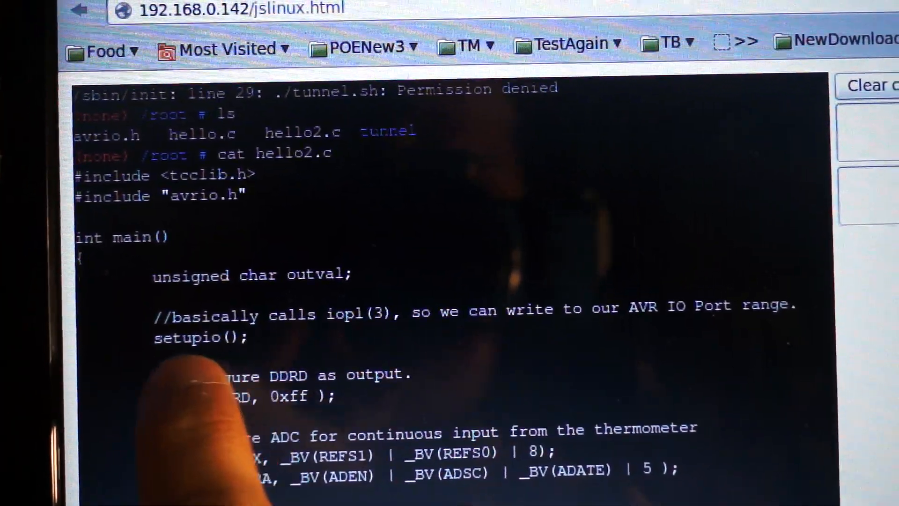
{"action": "scroll", "scroll_direction": "down", "scroll_amount": 3}
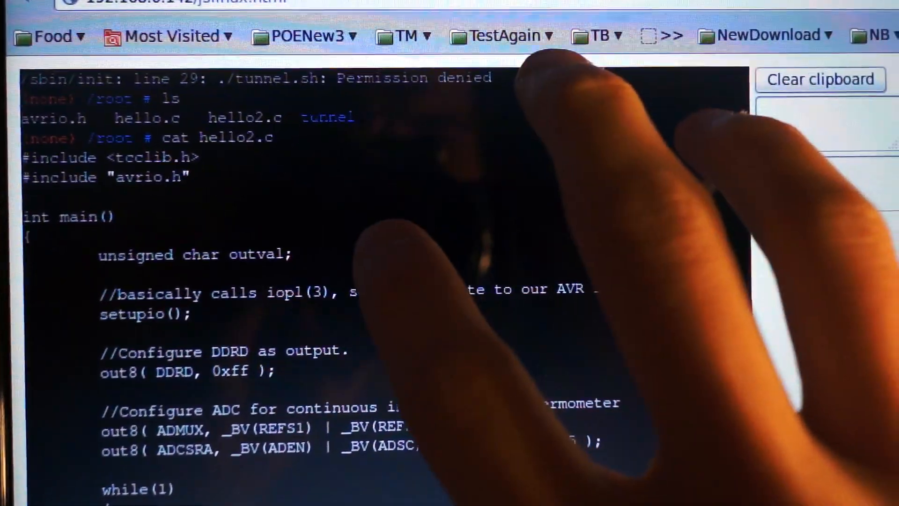
{"action": "scroll", "scroll_direction": "down", "scroll_amount": 3}
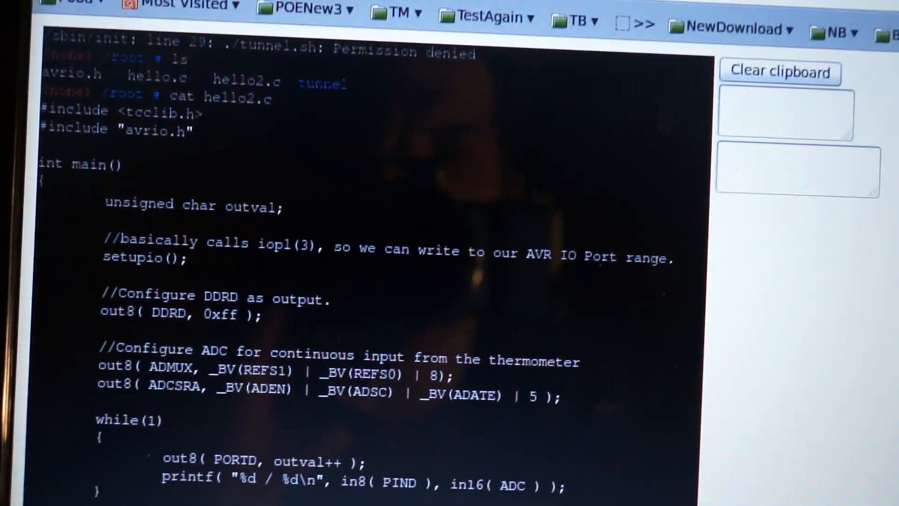
{"action": "scroll", "scroll_direction": "down", "scroll_amount": 3}
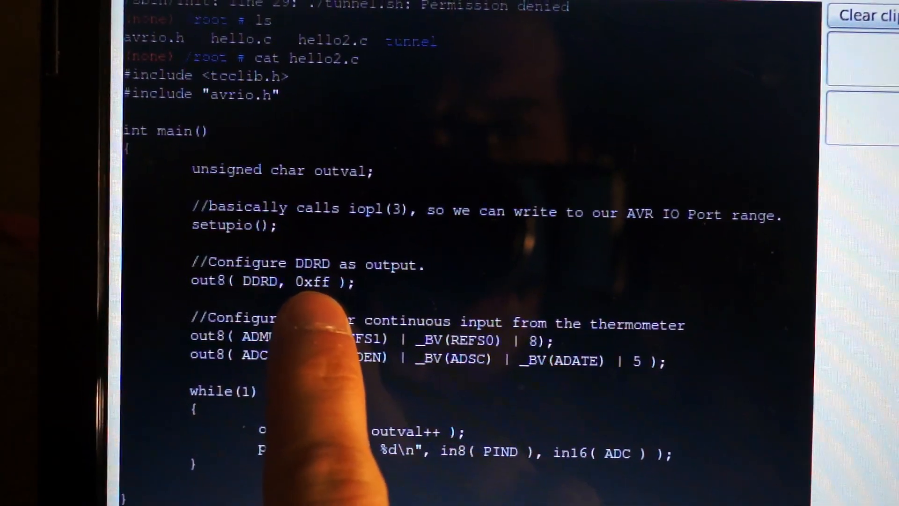
{"action": "scroll", "scroll_direction": "down", "scroll_amount": 3}
{"action": "type", "text": "t"}
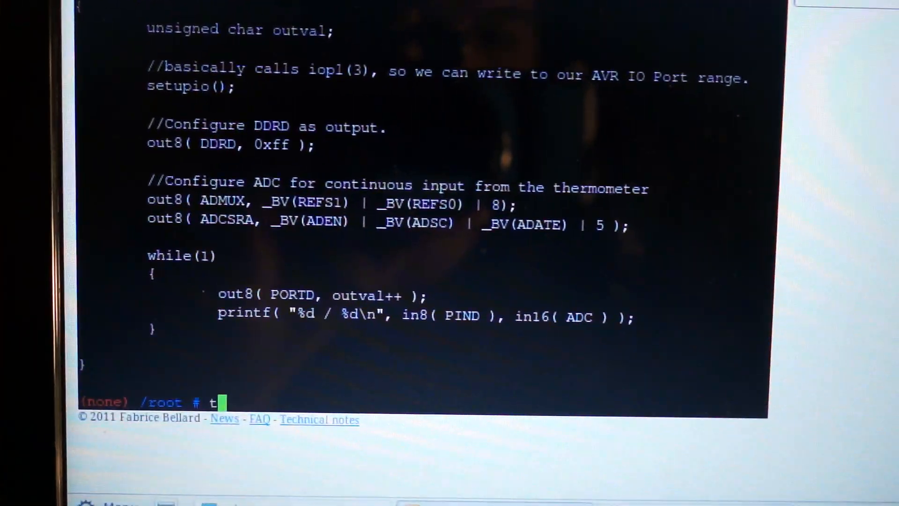
{"action": "type", "text": "cc hello2.c"}
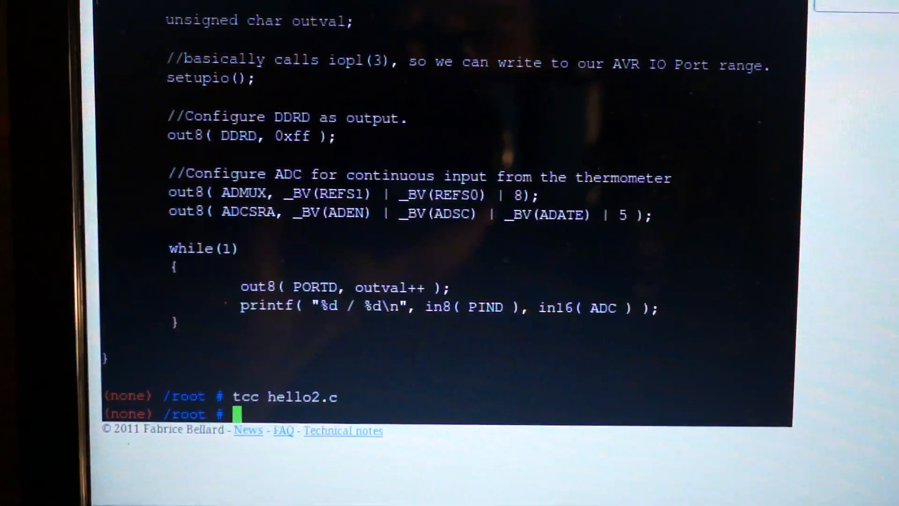
{"action": "type", "text": "./a."}
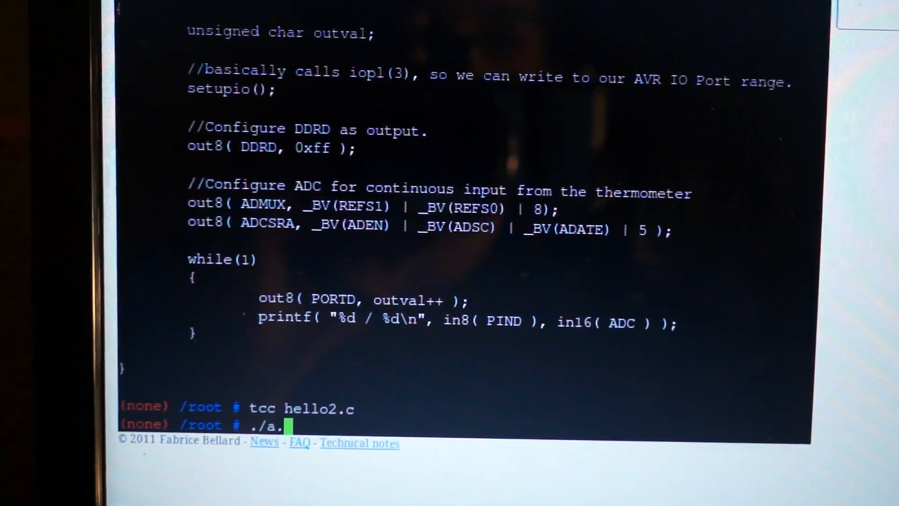
{"action": "type", "text": "out"}
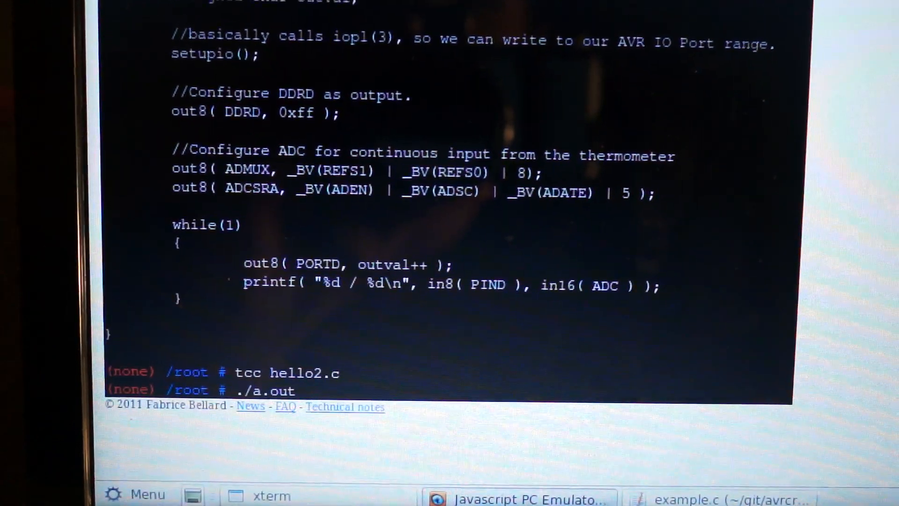